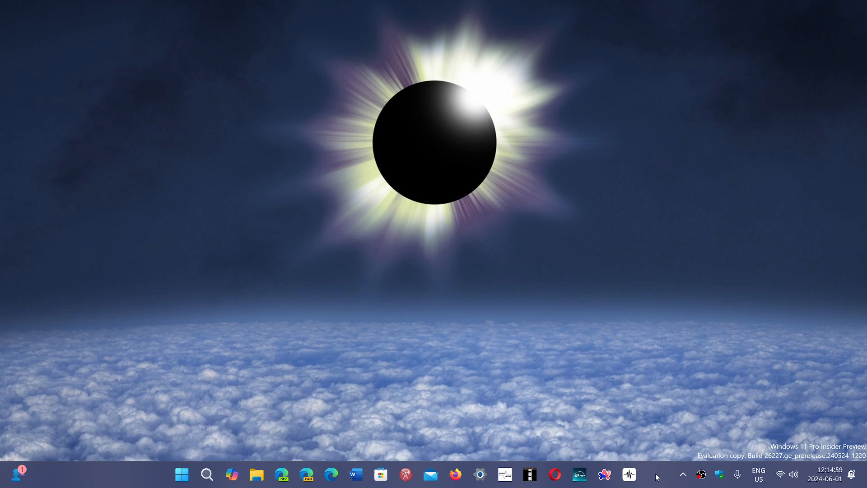
{"action": "mouse_move", "coordinate": [339, 448]}
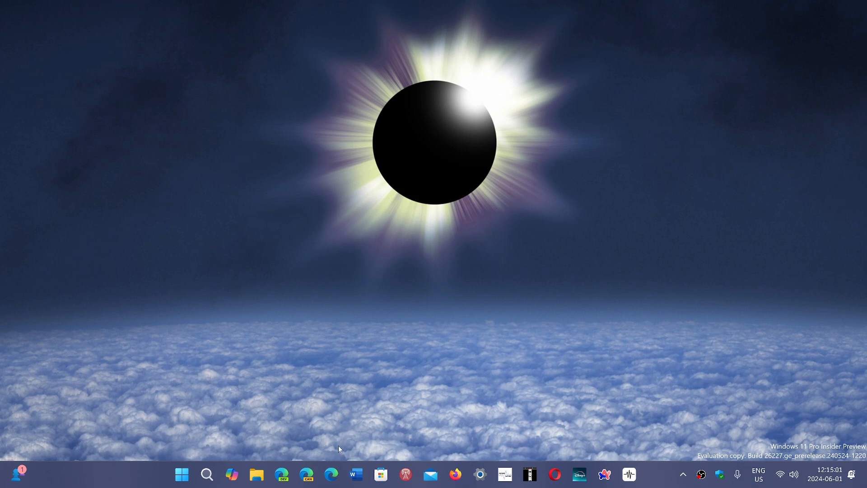
Launch Edge from the taskbar and show its Settings and more menu.
{"action": "left_click", "coordinate": [330, 474]}
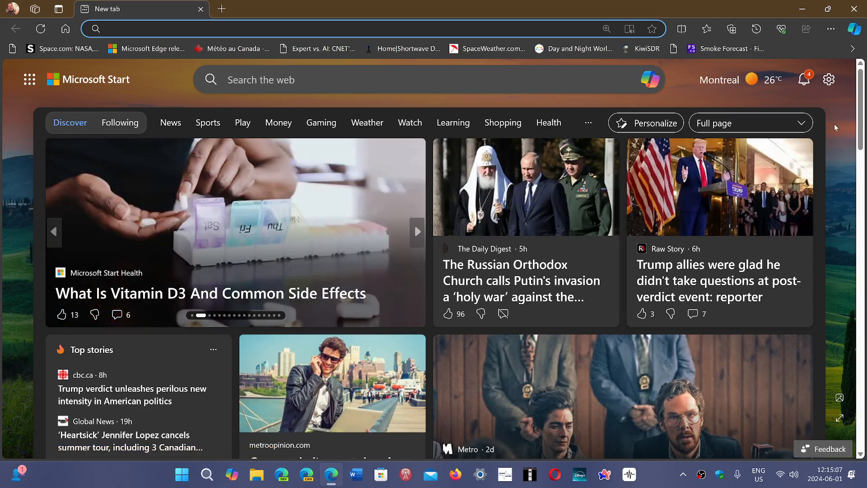
{"action": "left_click", "coordinate": [830, 29]}
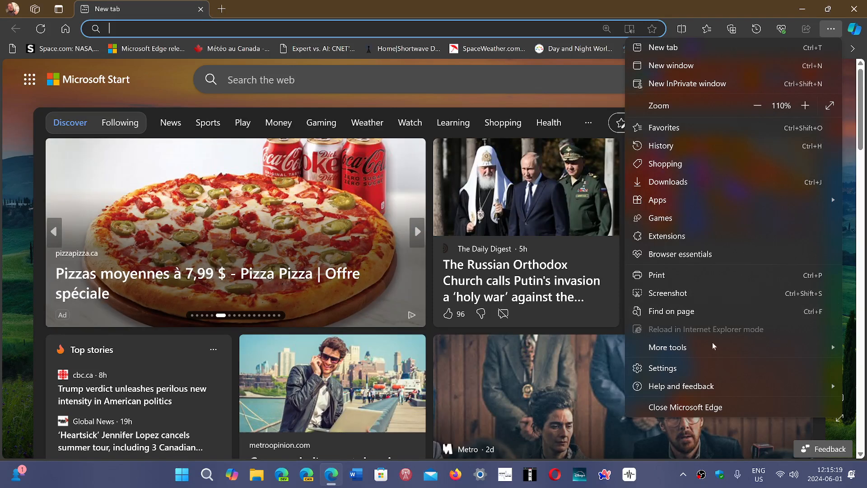
Go to Help and feedback > About Microsoft Edge to view version 125.0.2535.79.
{"action": "left_click", "coordinate": [681, 385]}
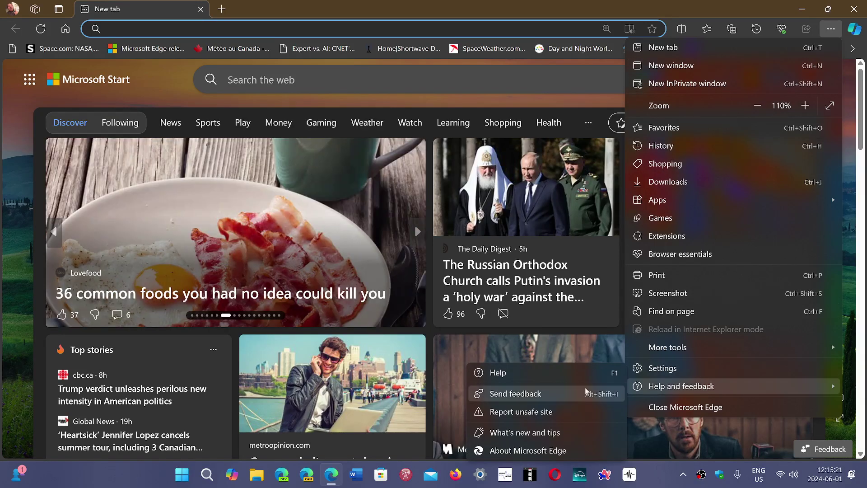
{"action": "left_click", "coordinate": [527, 450]}
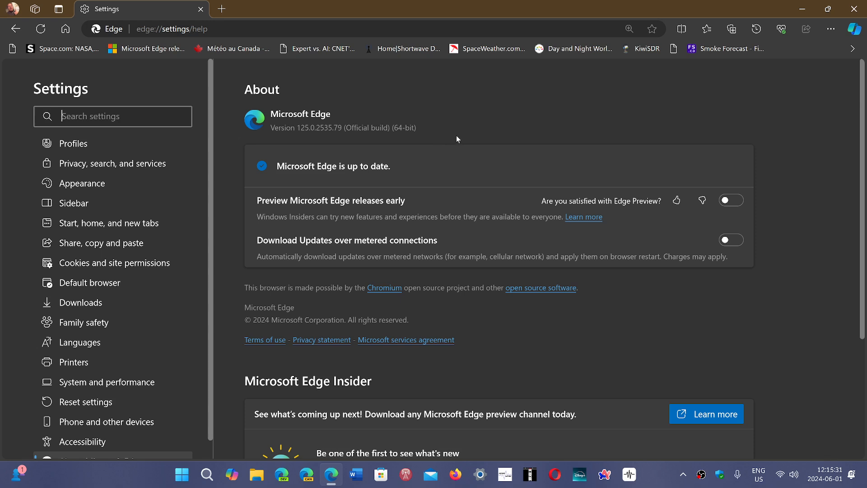
{"action": "mouse_move", "coordinate": [532, 152]}
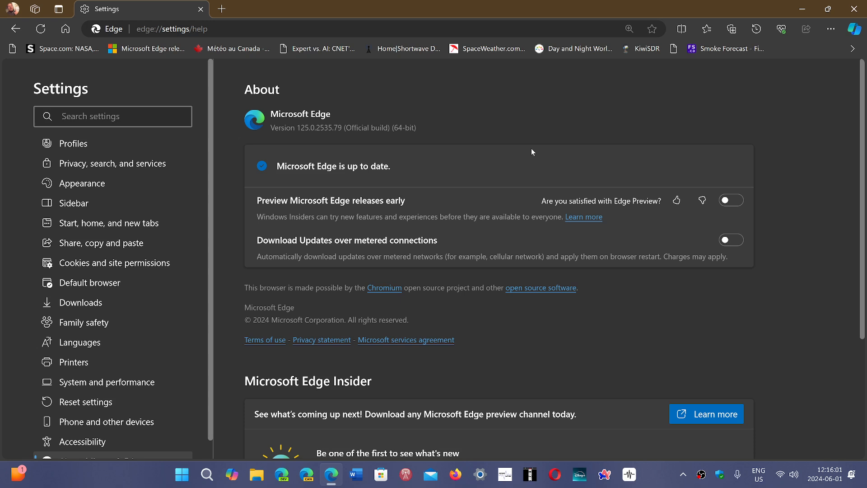
Review the About page confirming Edge is up to date, then close it.
{"action": "left_click", "coordinate": [112, 116]}
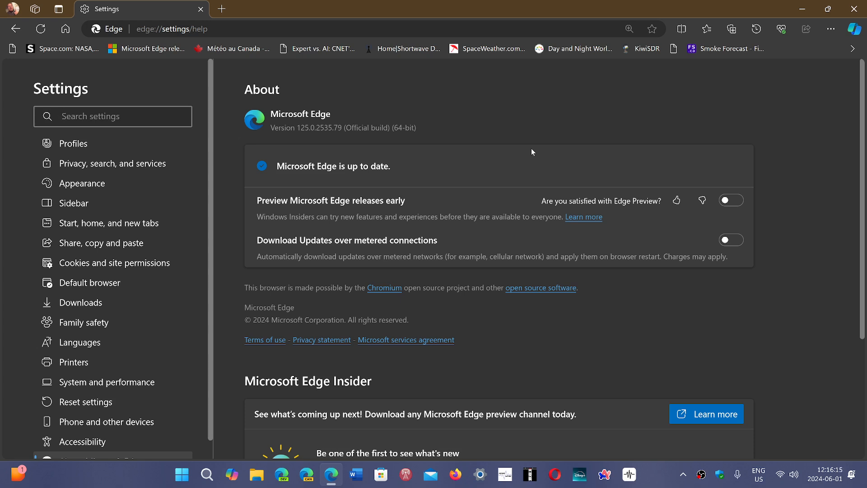
{"action": "mouse_move", "coordinate": [144, 62]}
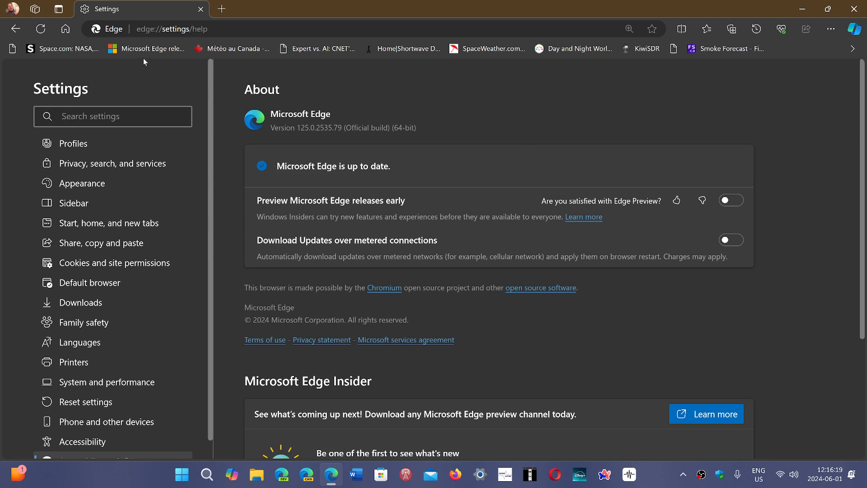
{"action": "mouse_move", "coordinate": [852, 9]}
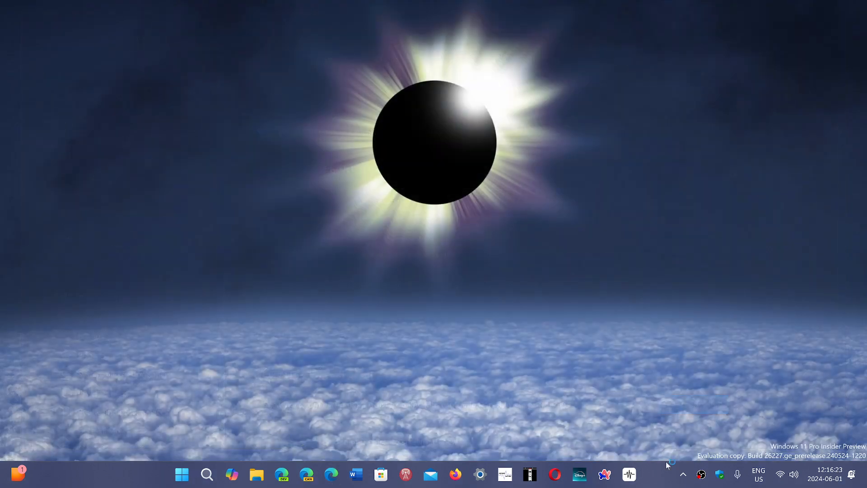
{"action": "mouse_move", "coordinate": [657, 478]}
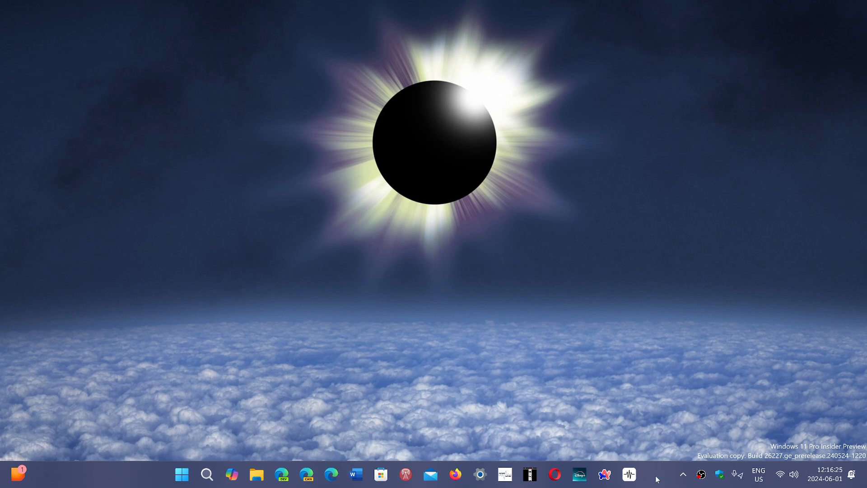